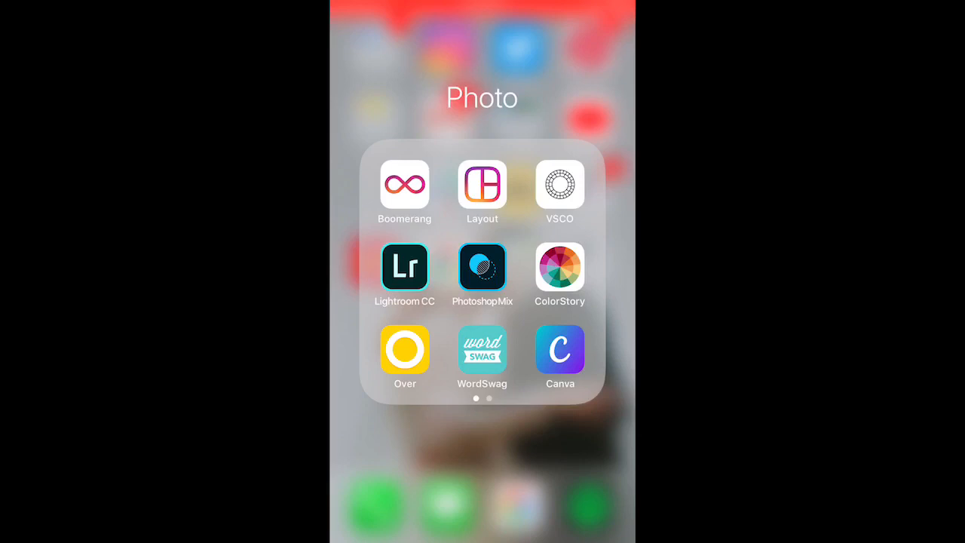
Launch Canva from the Photo folder and pick the Your Story design type.
click(559, 349)
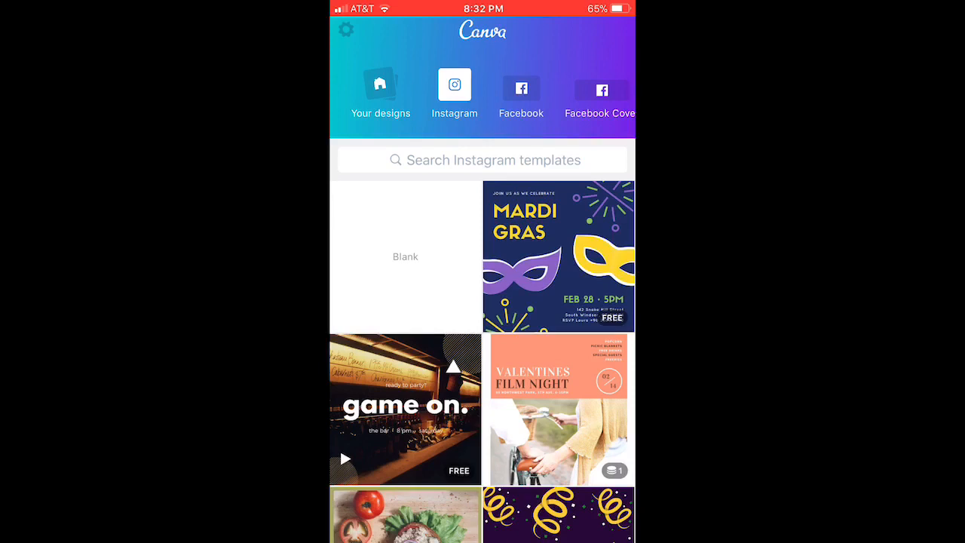
scroll(left, 3)
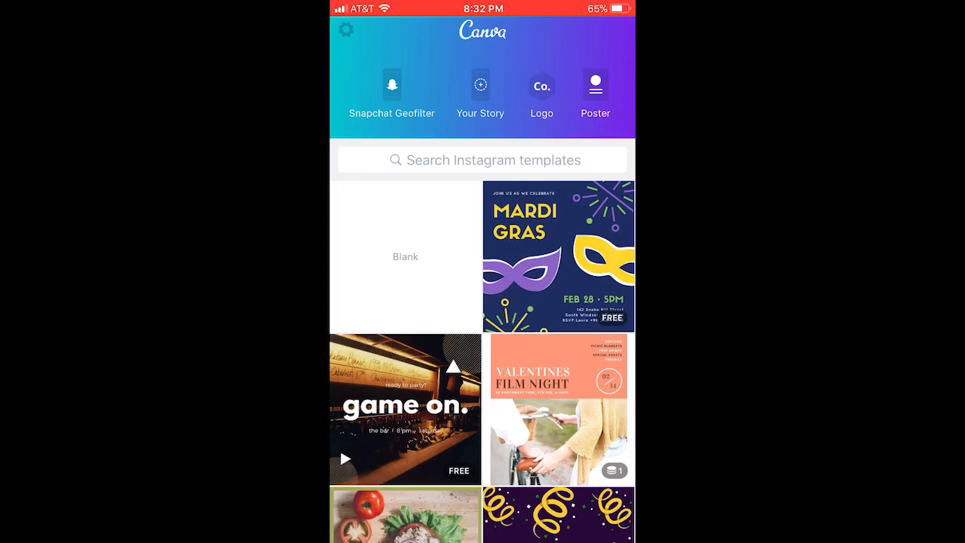
click(480, 90)
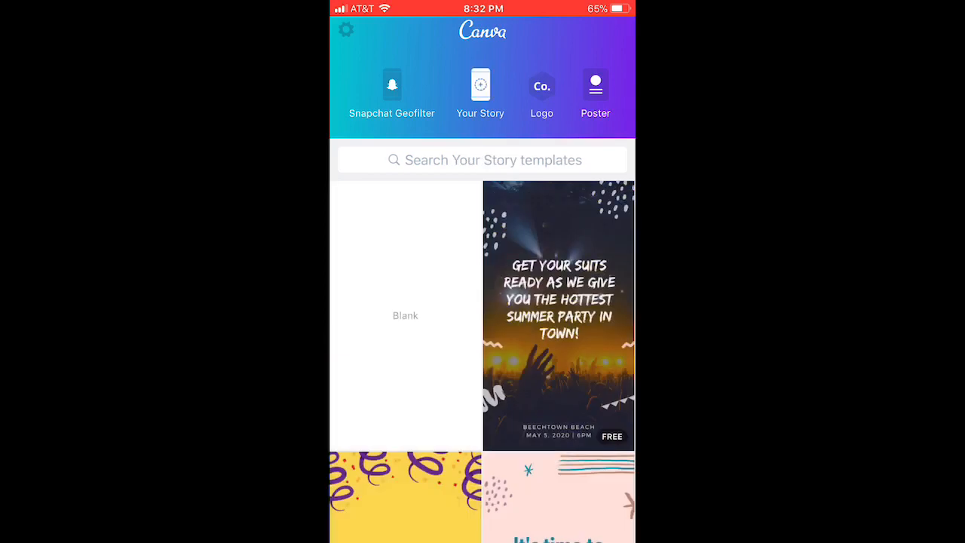
Create a blank story with a custom green-tinted background, ready for a hex code.
click(405, 315)
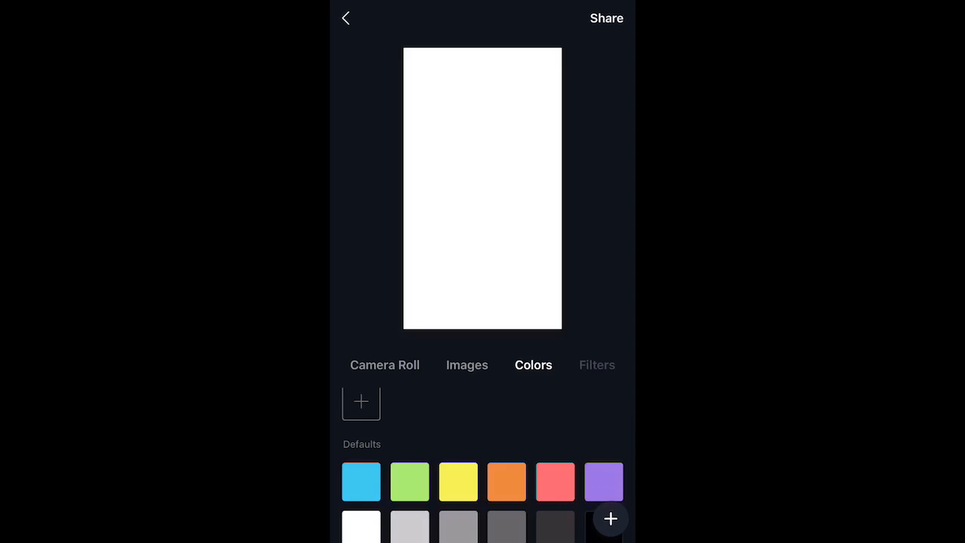
click(409, 481)
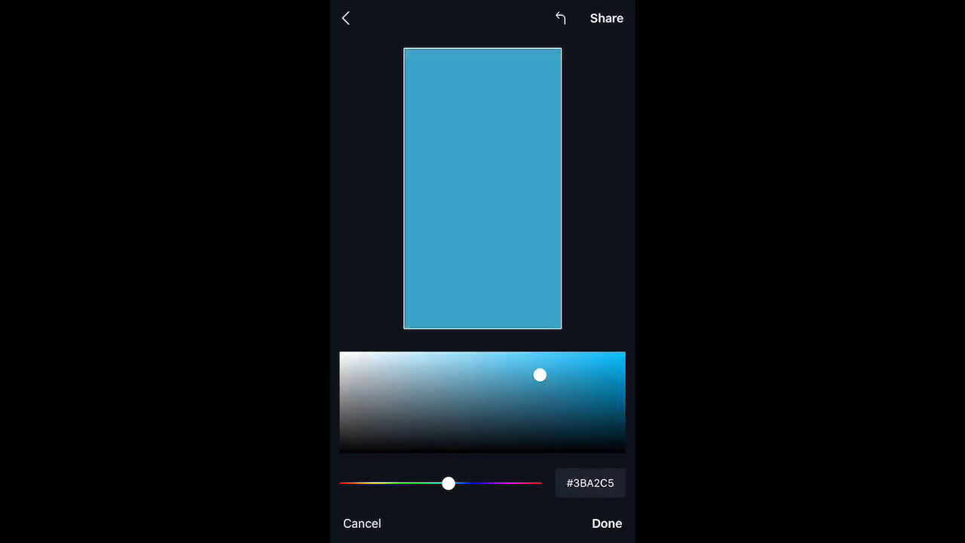
drag(449, 483, 432, 483)
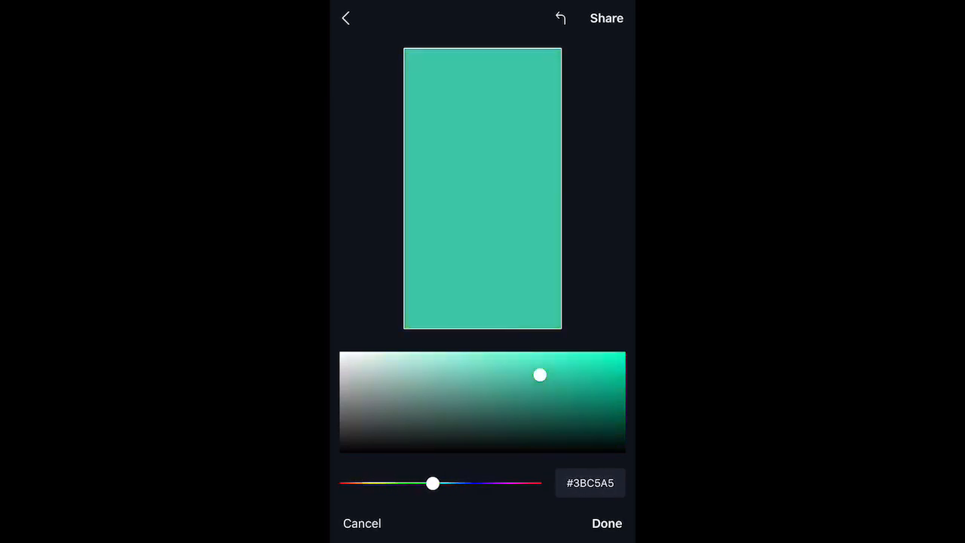
click(590, 482)
text(#E)
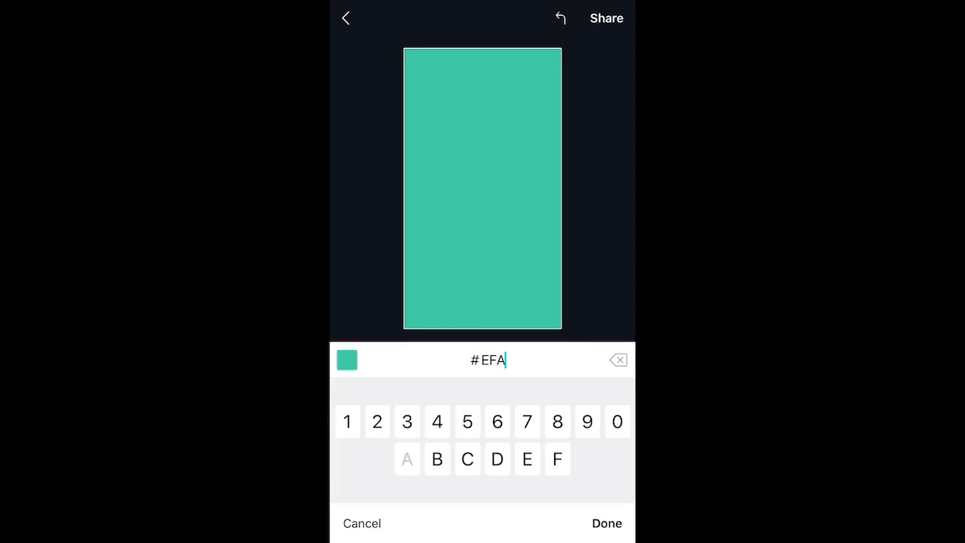
Finish the hex code with 'FA' and confirm the peach background colour.
text(FA)
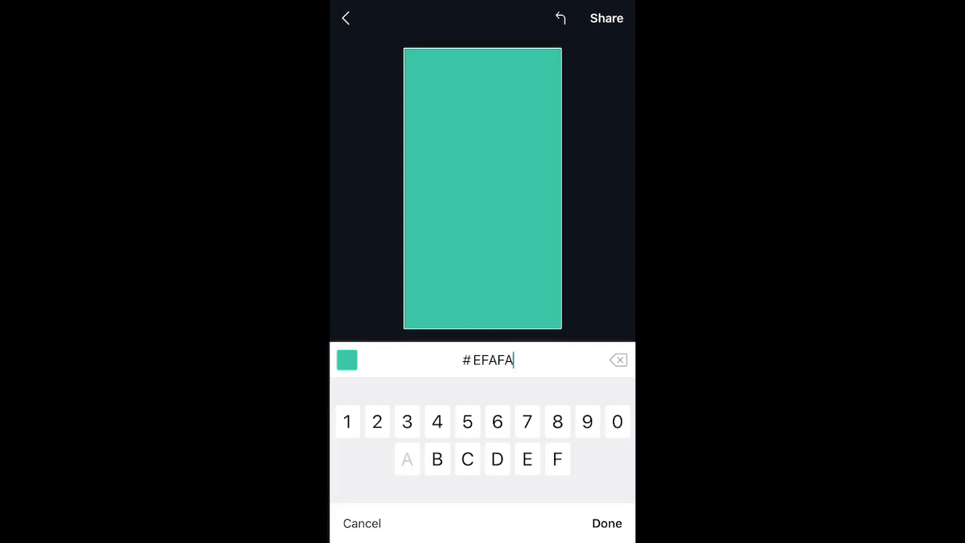
click(606, 522)
text(Home)
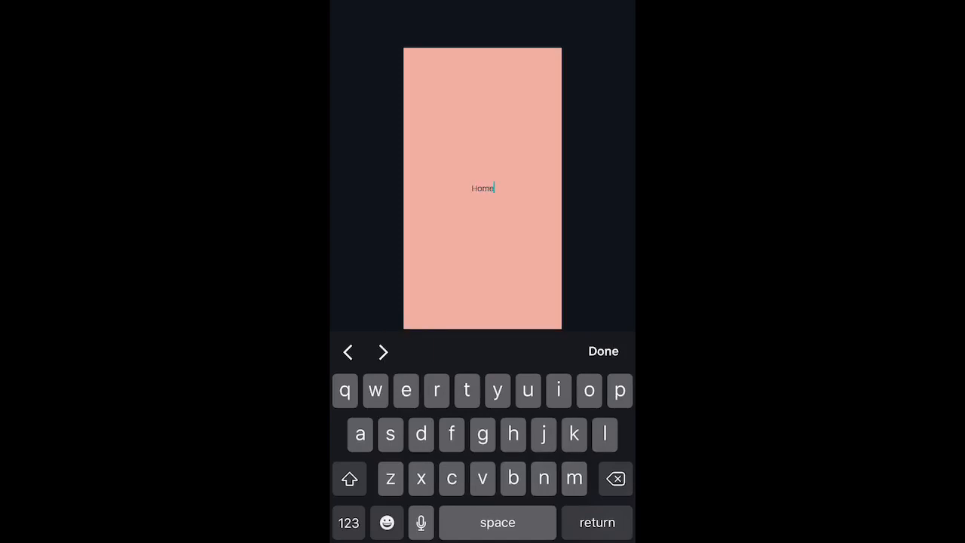
Finish the Home text and enlarge it to size 143.
click(603, 351)
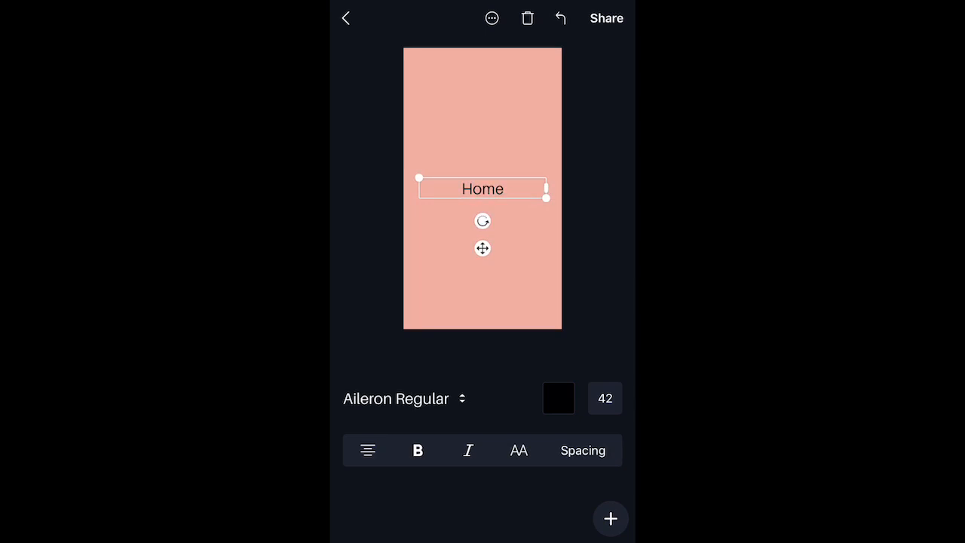
click(605, 398)
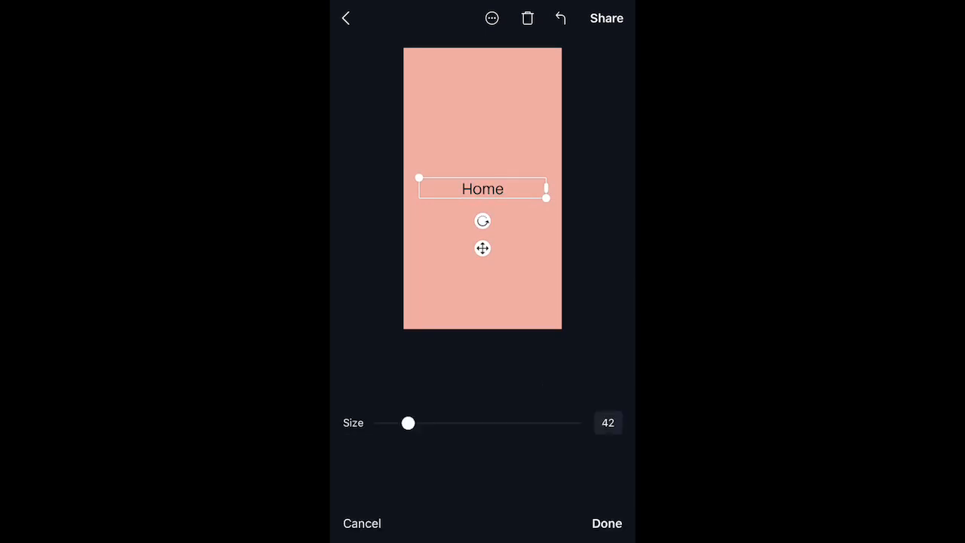
drag(409, 423, 451, 423)
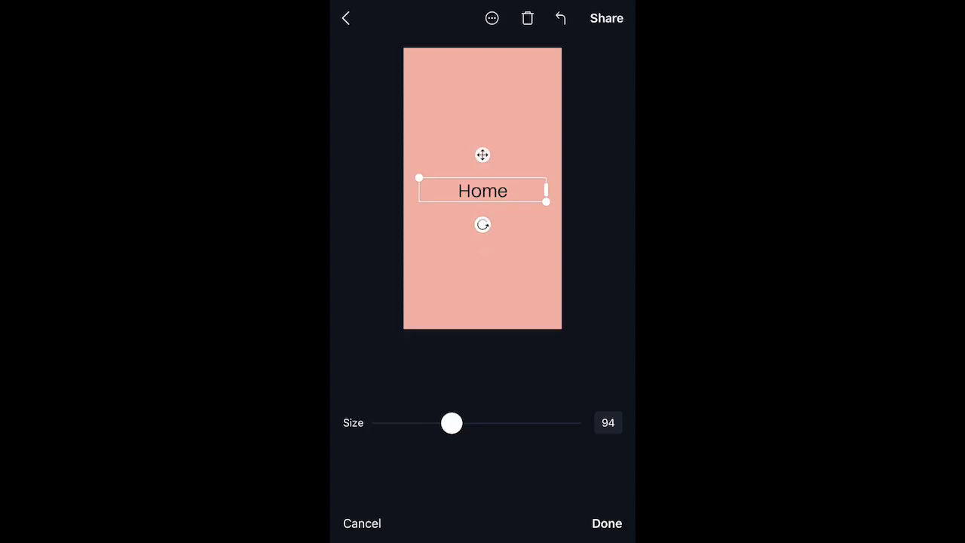
drag(452, 423, 489, 423)
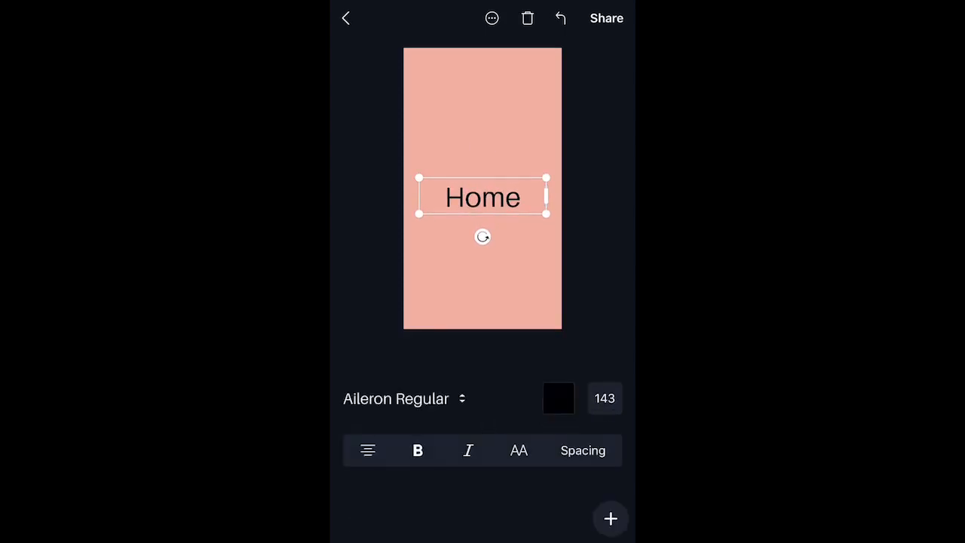
Browse the font list to set the Home text in Arvo.
click(396, 398)
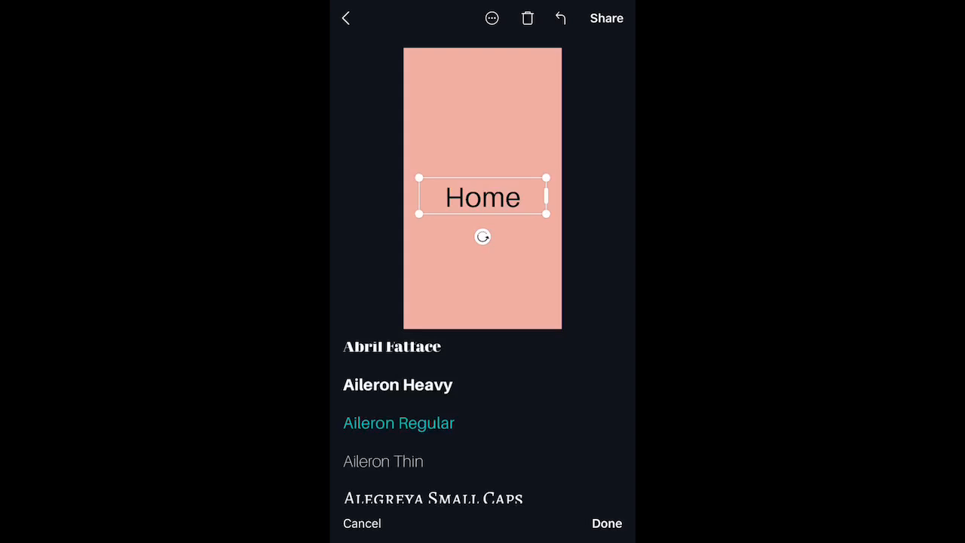
click(606, 523)
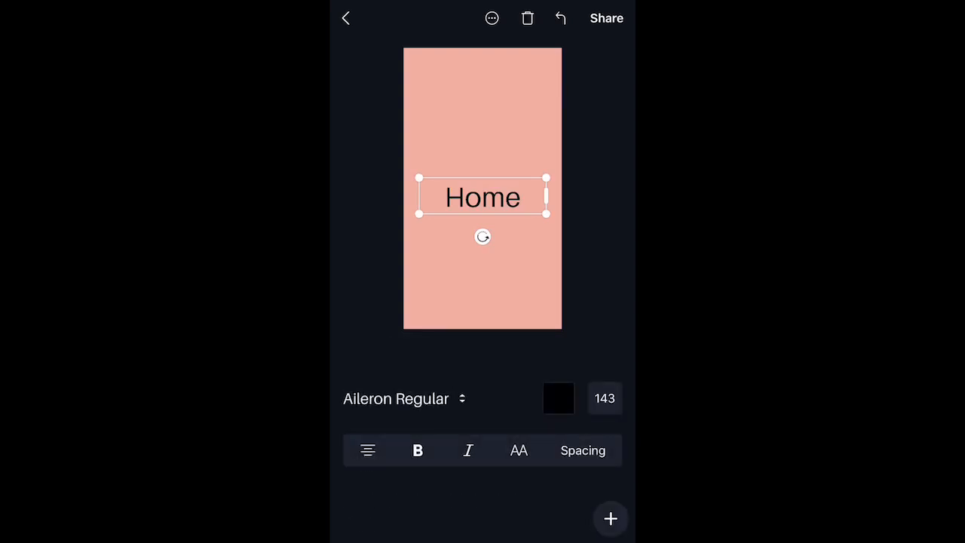
click(395, 398)
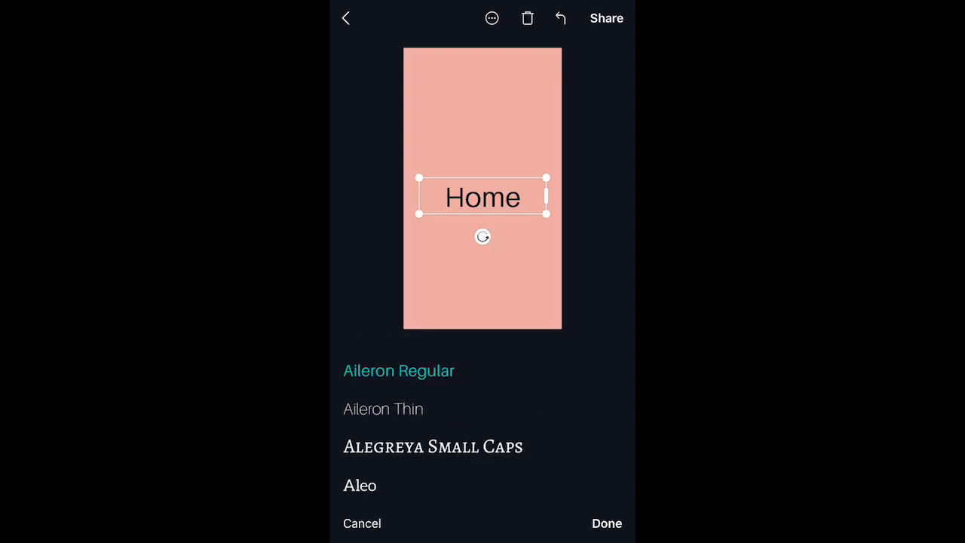
scroll(down, 3)
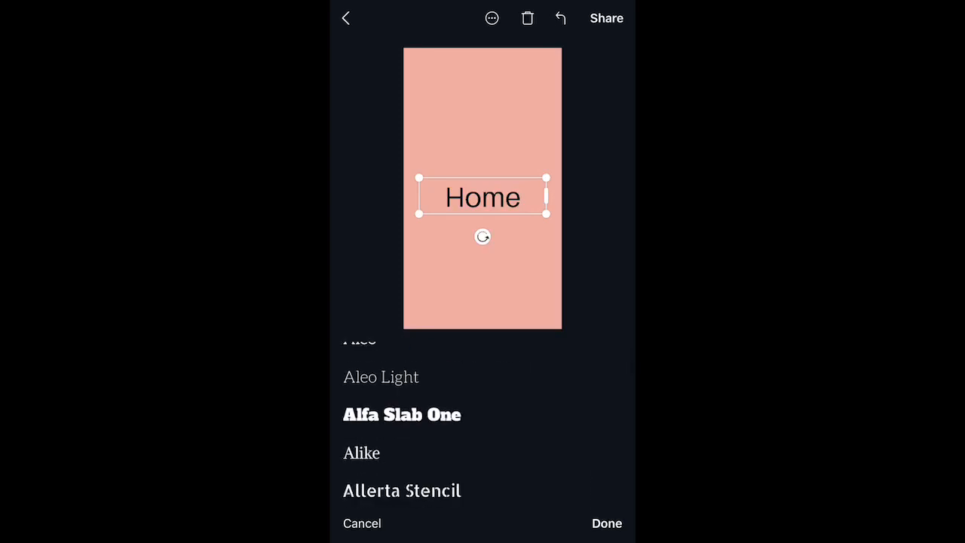
scroll(down, 3)
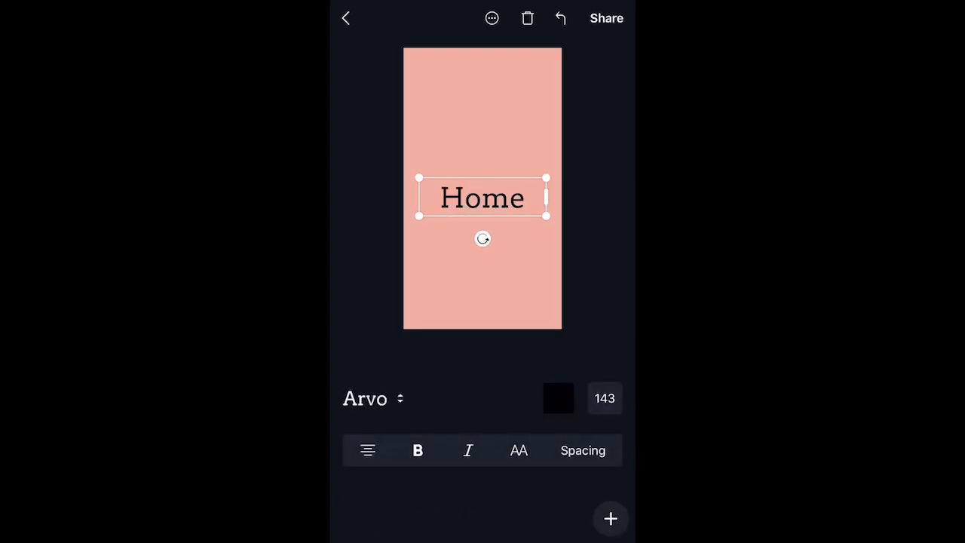
Colour the Home text white from Defaults and move it near the top.
click(558, 398)
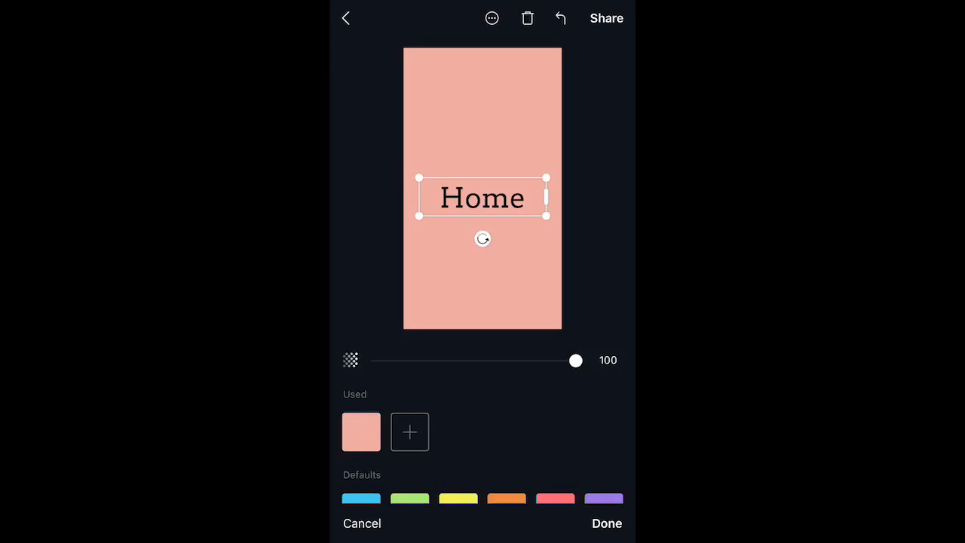
click(410, 432)
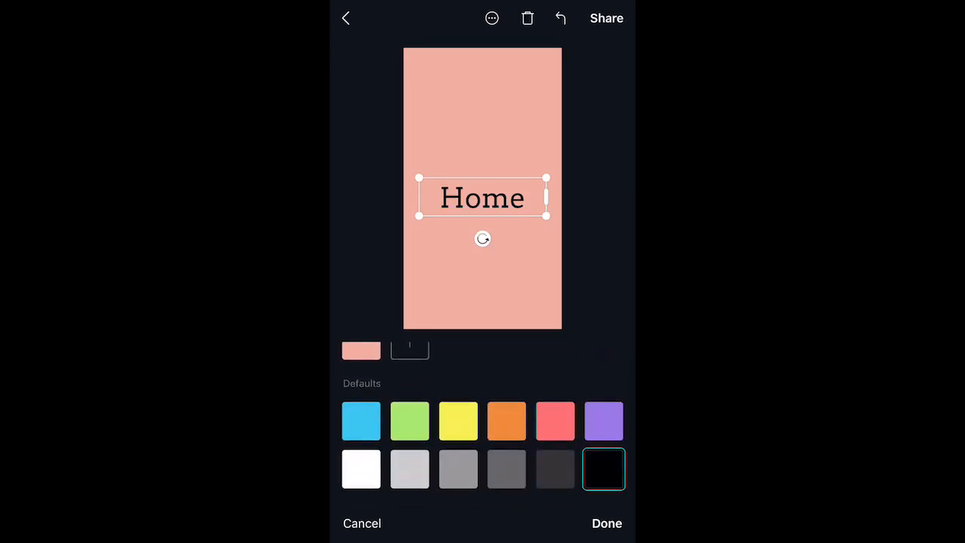
click(361, 476)
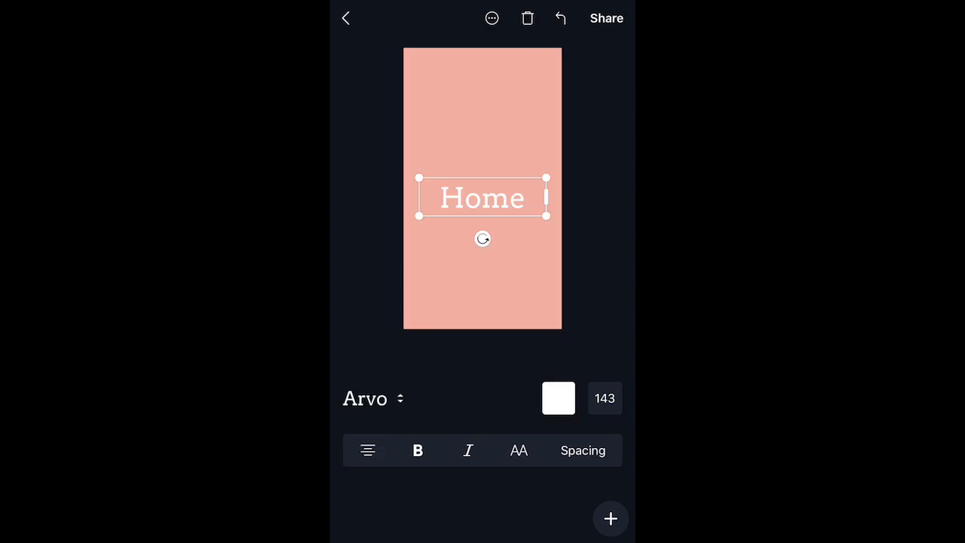
drag(483, 199, 483, 101)
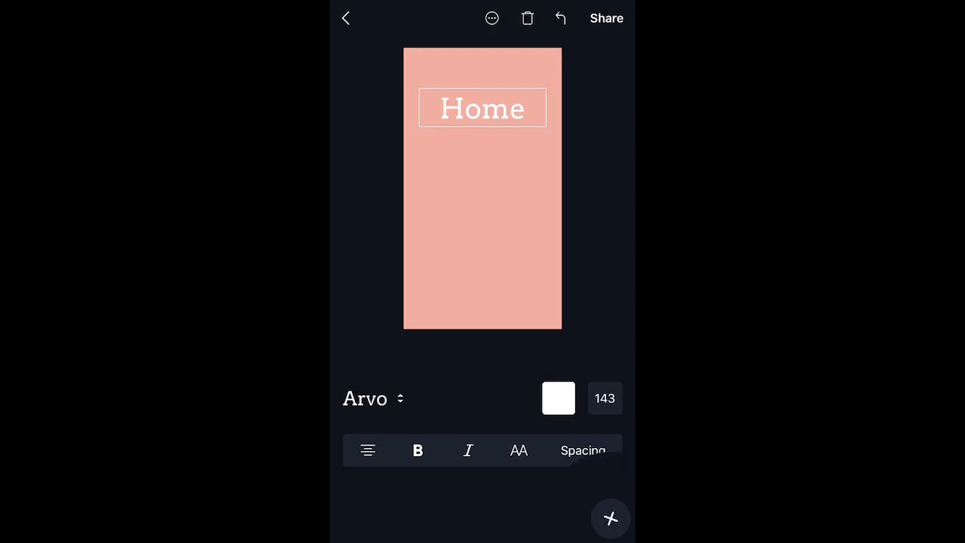
Browse the graphics library and insert a house icon onto the story.
click(610, 518)
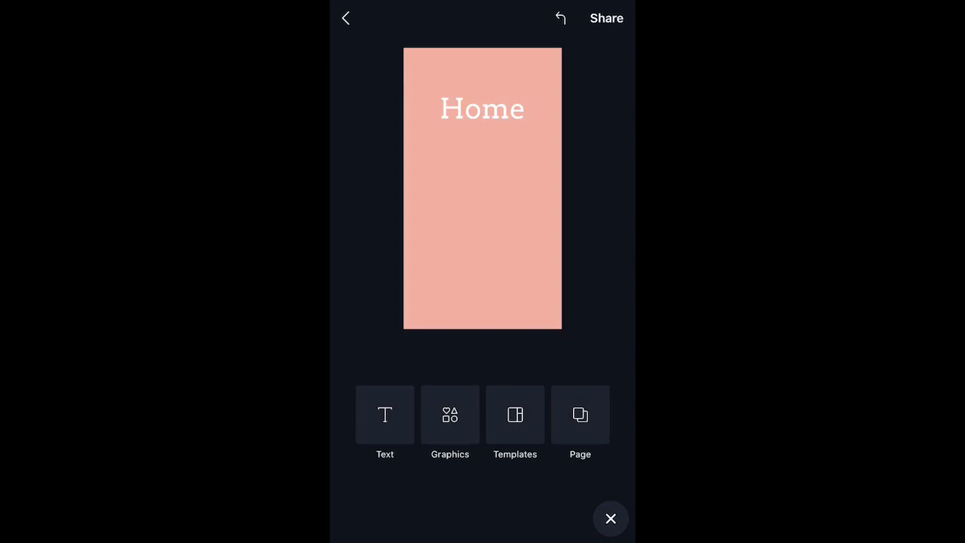
click(449, 415)
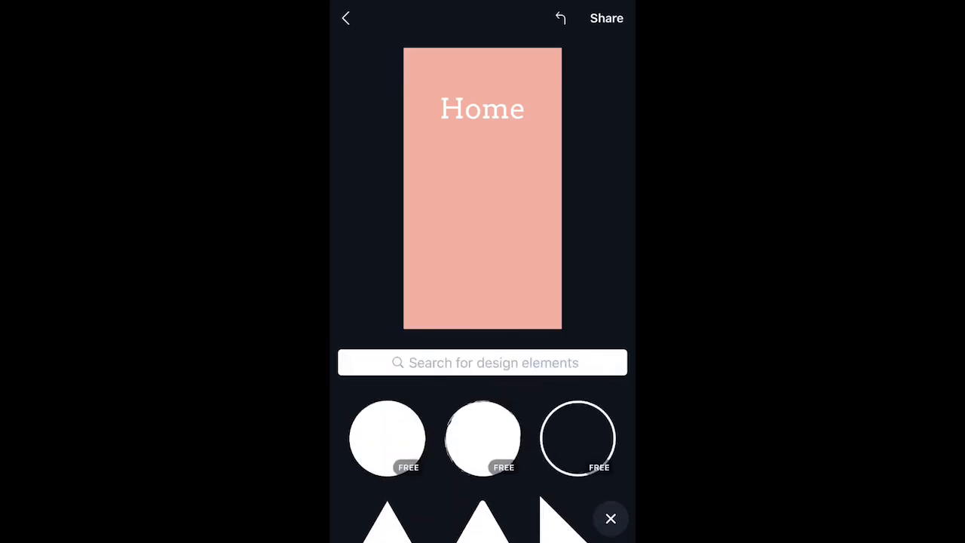
click(482, 363)
text(House)
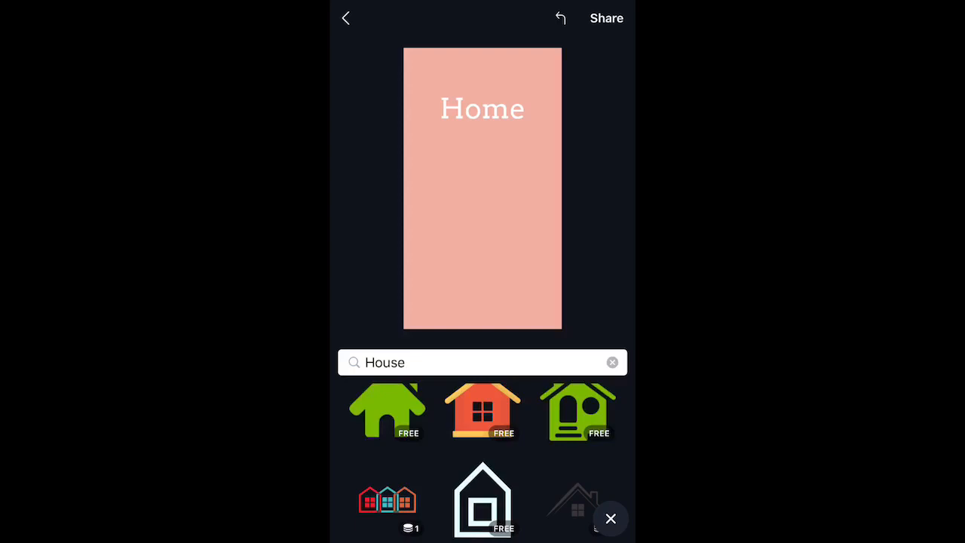
click(387, 411)
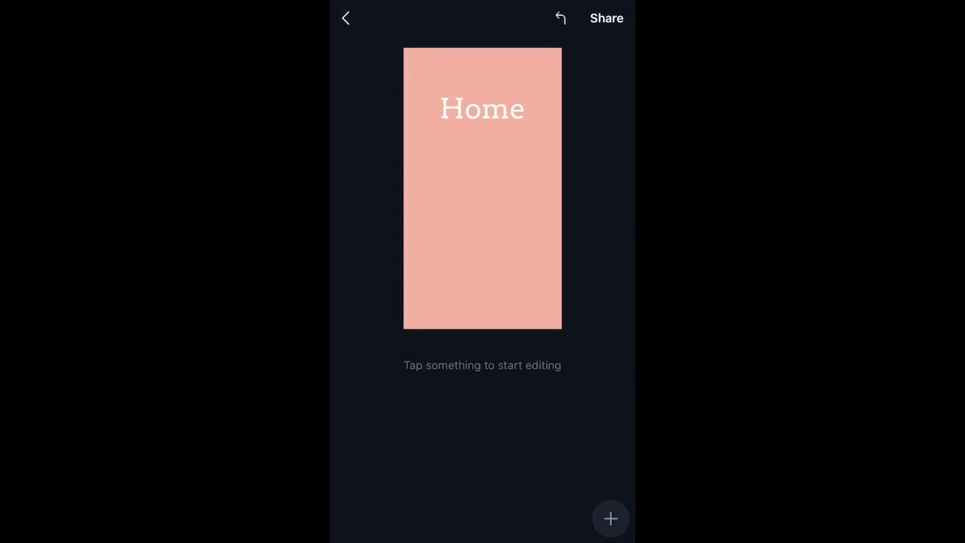
Search 'House', insert the orange house, test its transparency, then delete it.
click(610, 518)
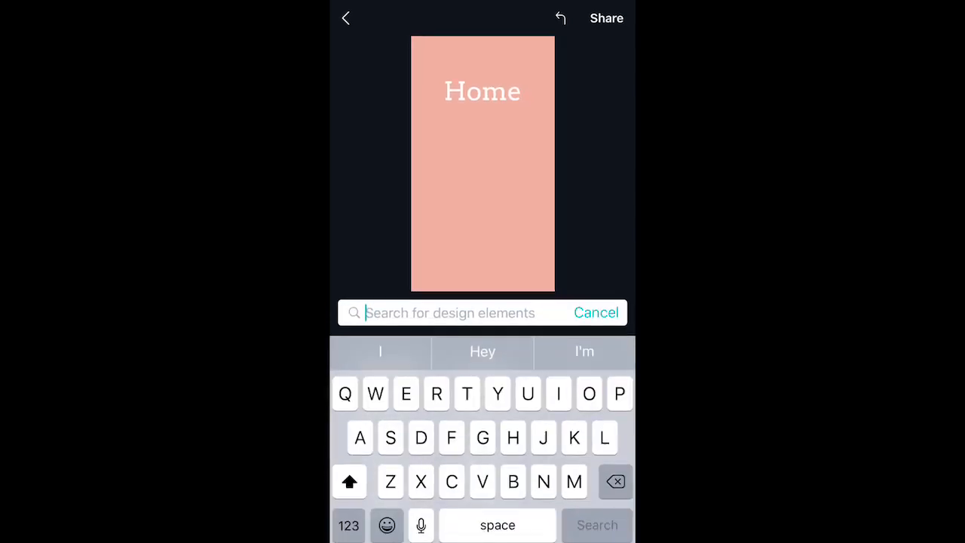
text(House)
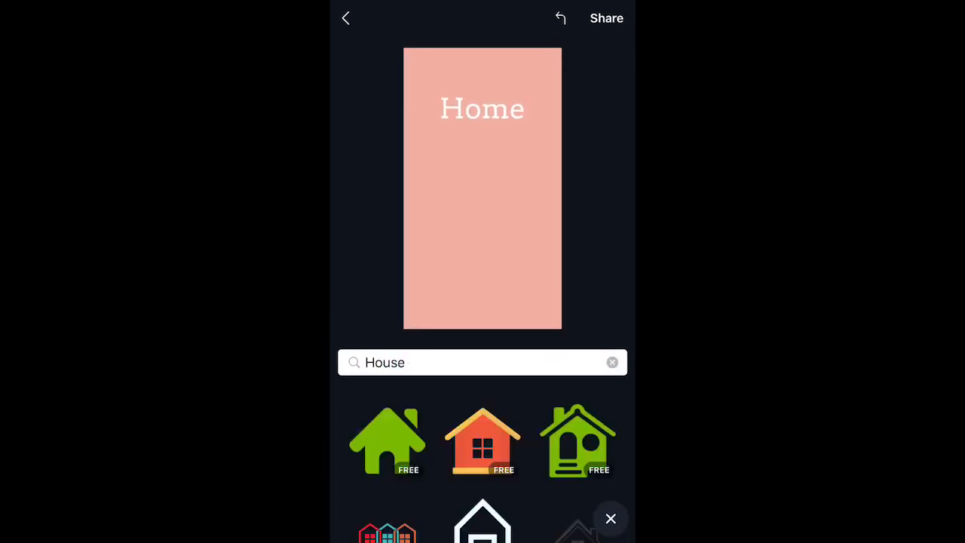
click(482, 441)
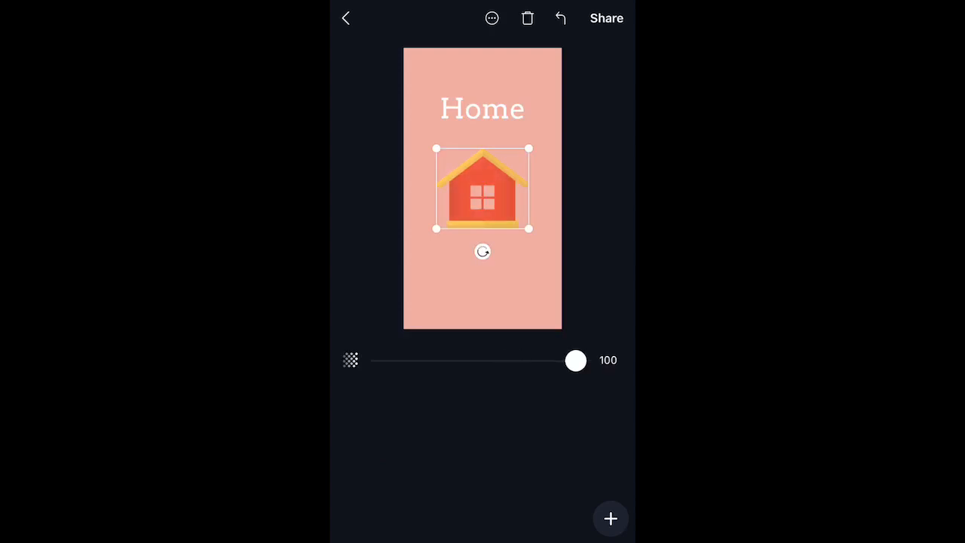
drag(576, 359, 561, 360)
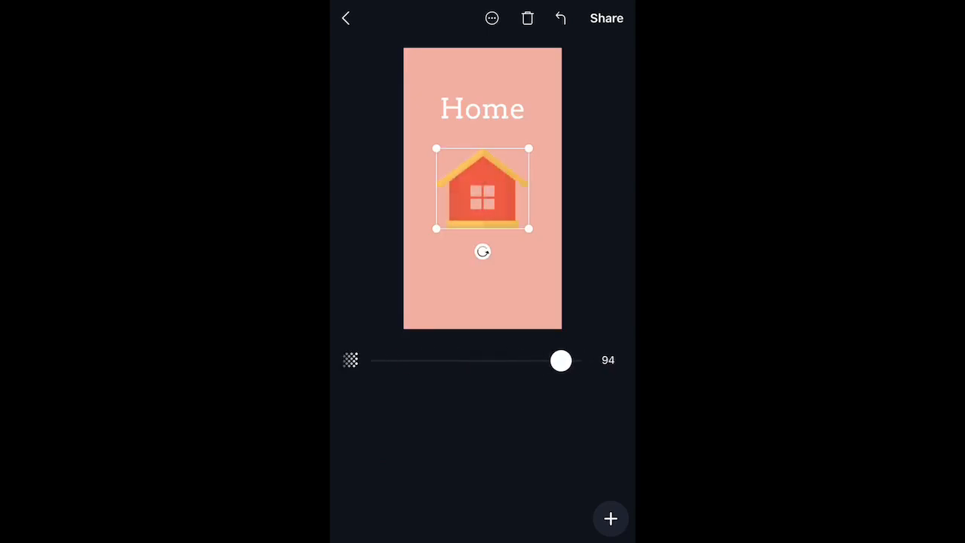
drag(561, 361, 575, 360)
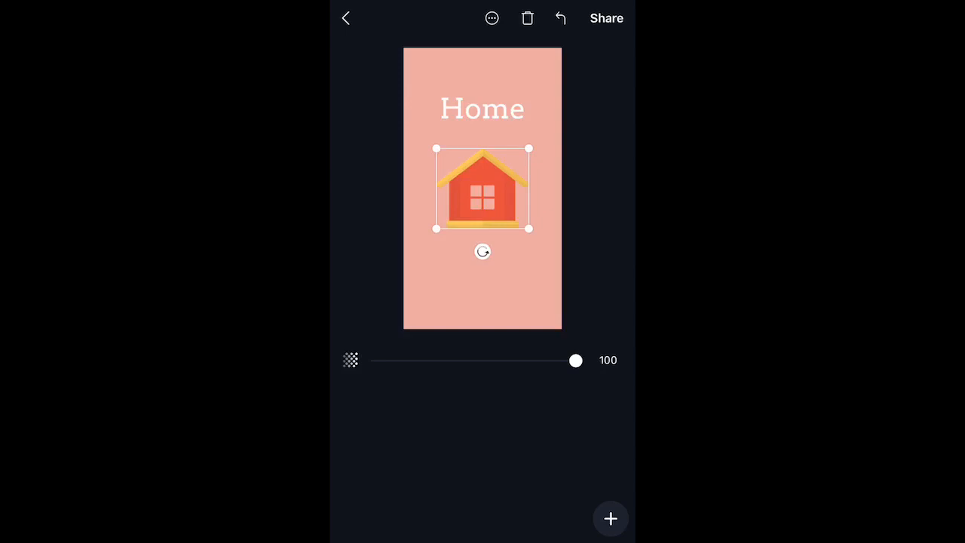
click(527, 17)
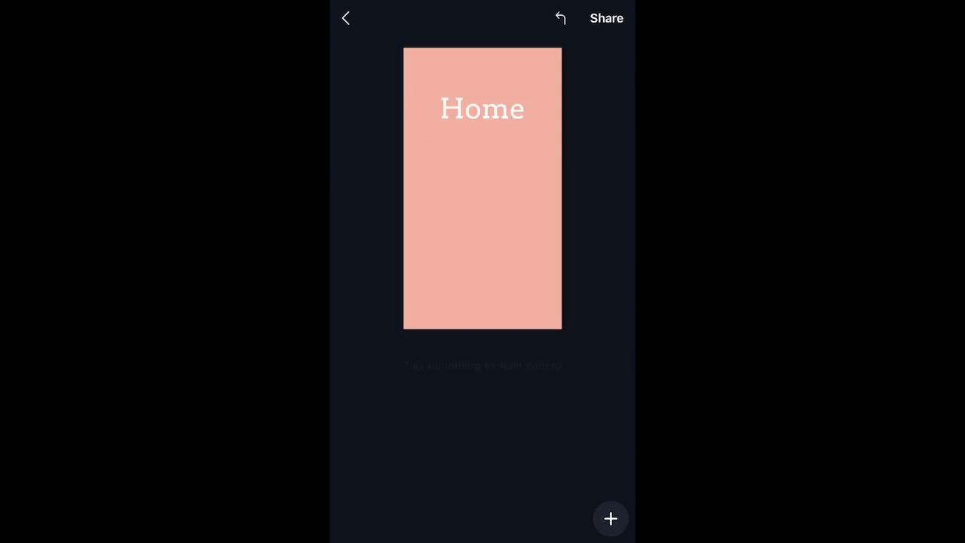
Insert the simple house icon, recolour it white, and resize it under the title.
click(610, 517)
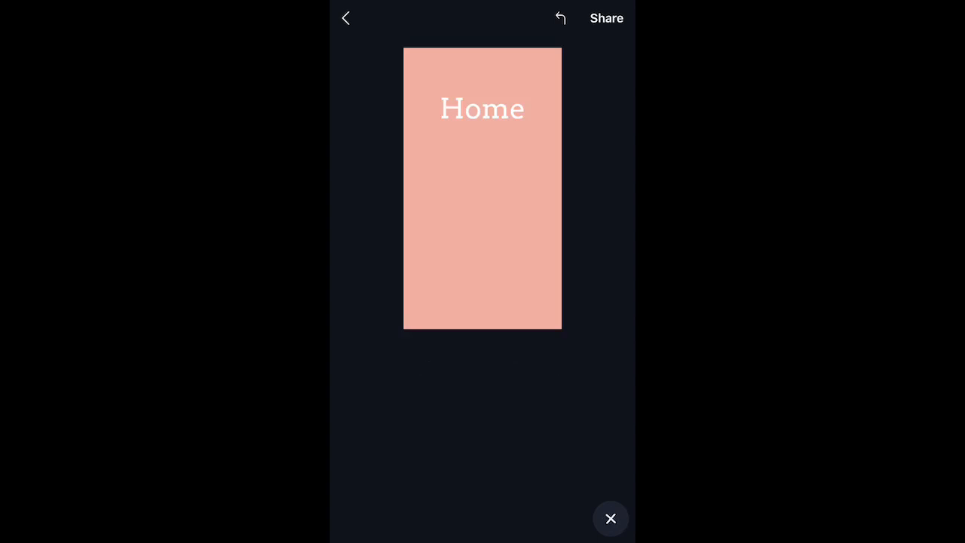
text(House)
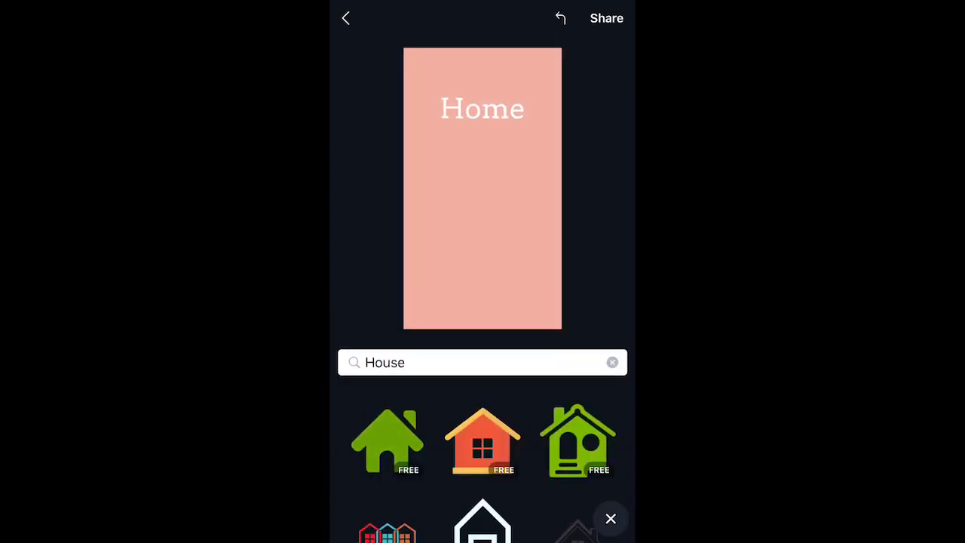
click(387, 441)
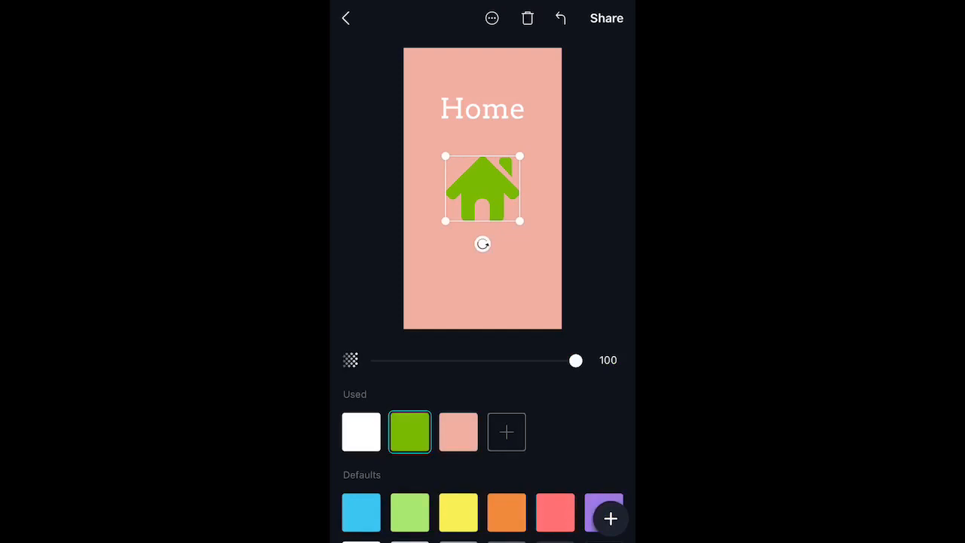
click(361, 431)
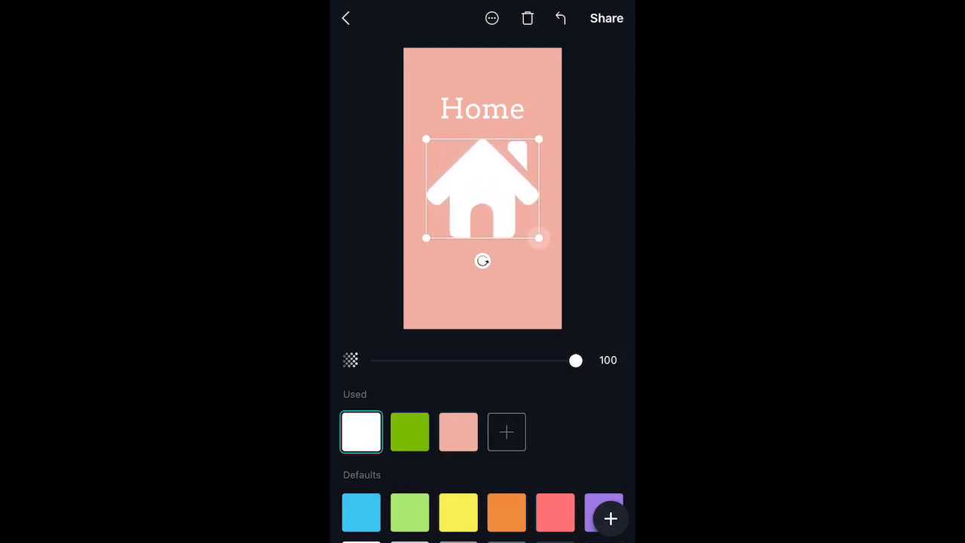
drag(539, 238, 520, 223)
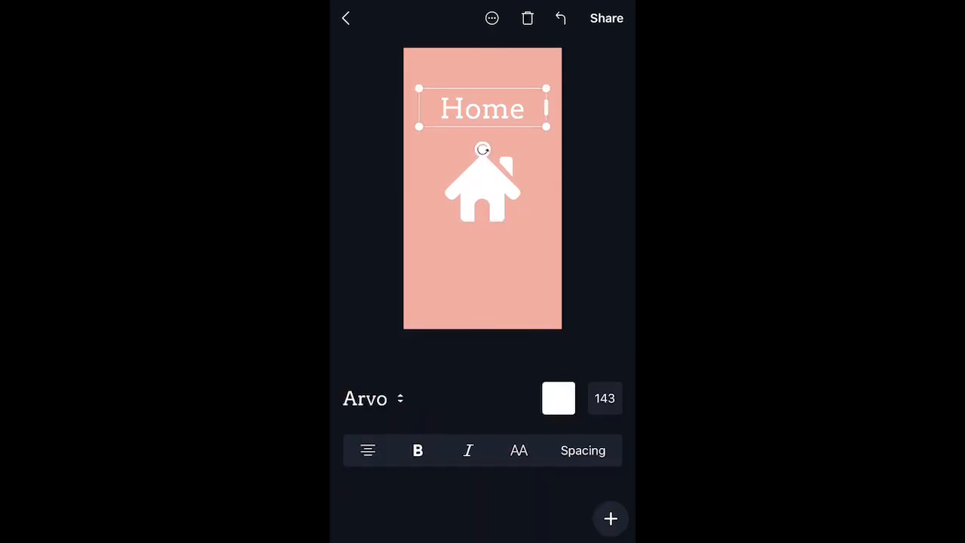
Drag the Home title higher on the cover.
drag(482, 108, 483, 82)
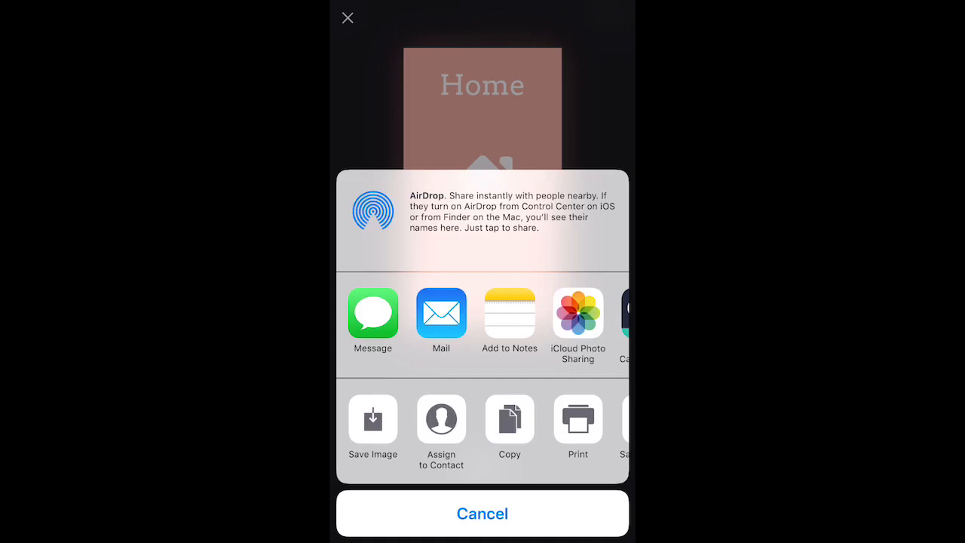
Save the Home cover image to the camera roll and return to Your designs.
click(483, 513)
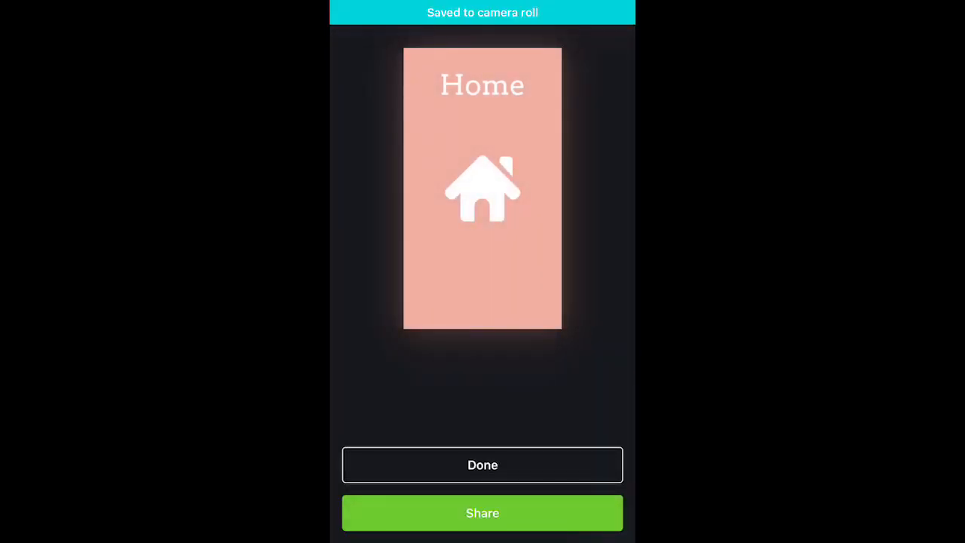
click(482, 465)
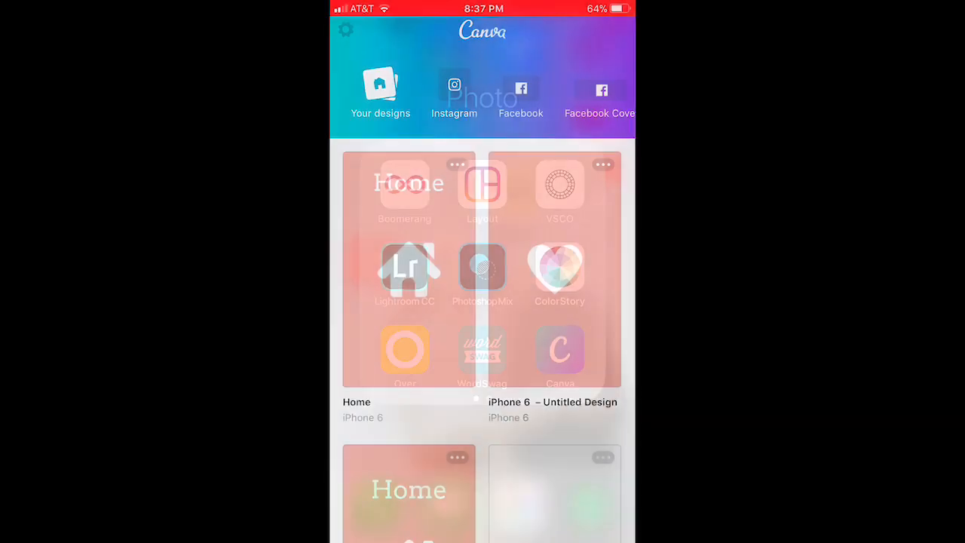
Leave Canva, launch Instagram, and go to the profile page showing story highlights.
key(home)
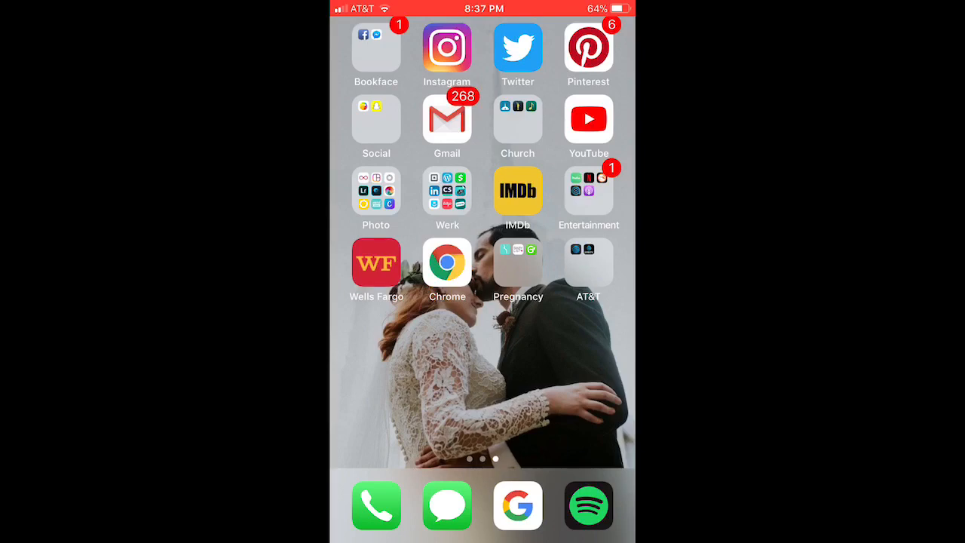
click(446, 48)
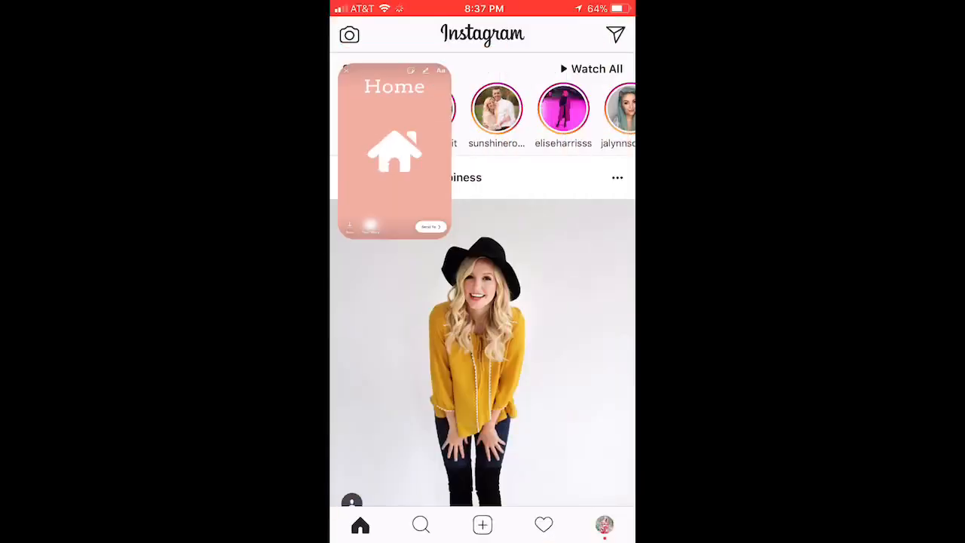
click(604, 525)
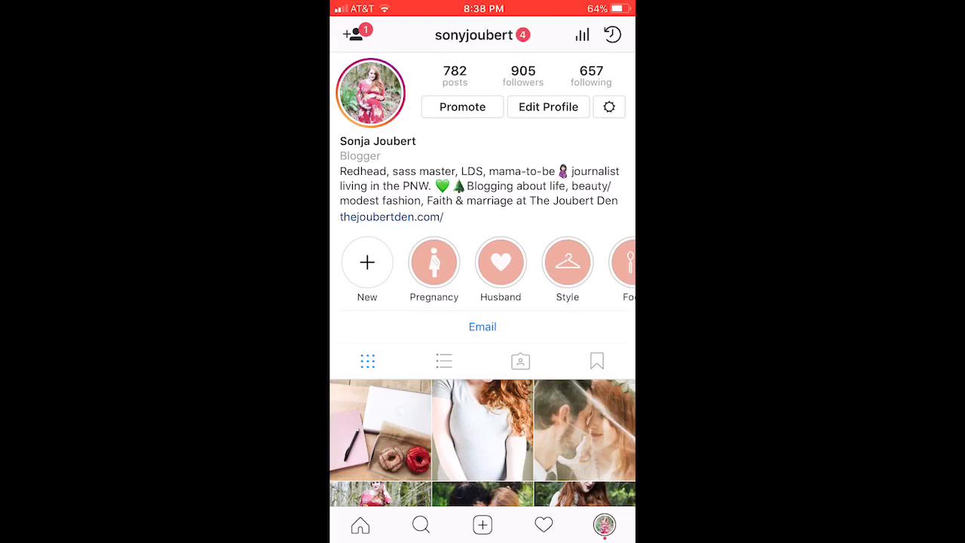
Create a new Instagram highlight from the Home cover story and continue to naming.
click(368, 262)
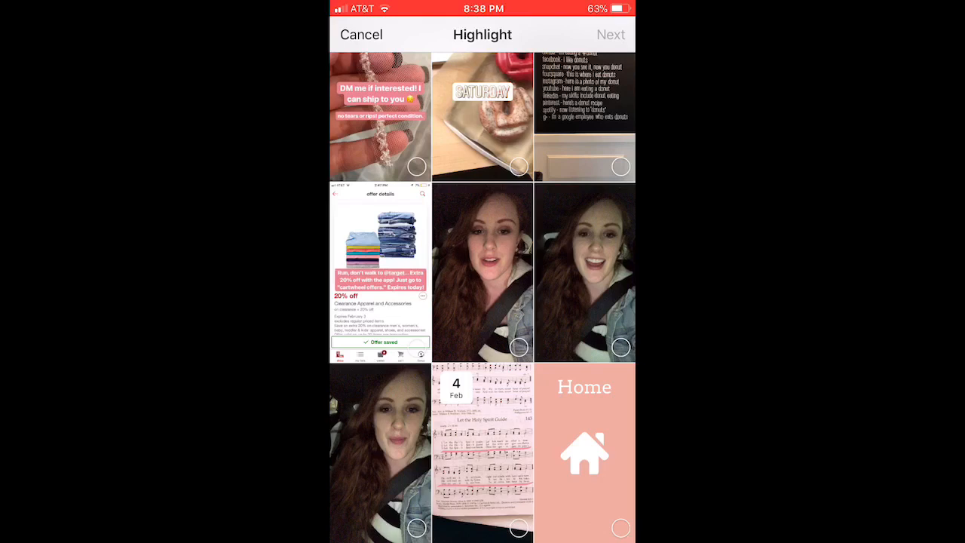
click(584, 453)
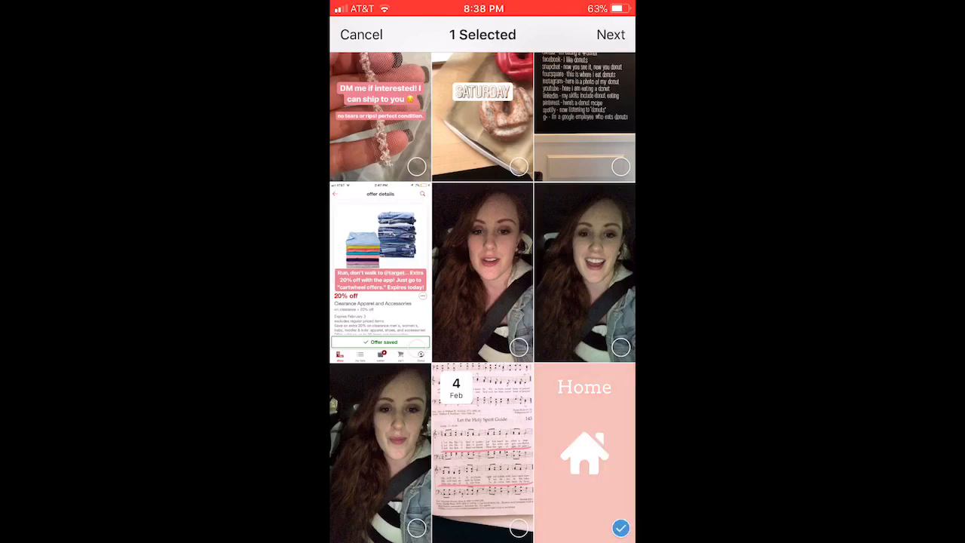
click(611, 34)
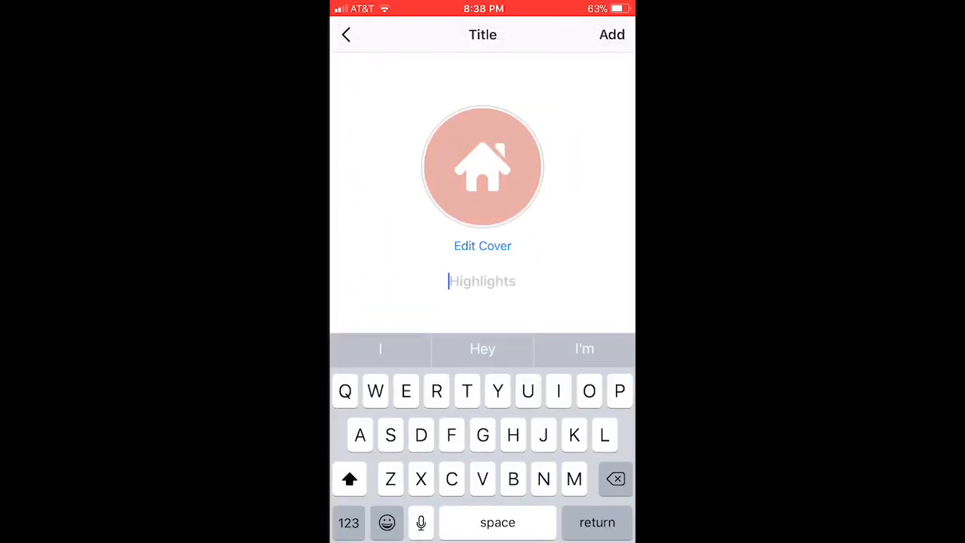
Title the highlight 'Home', add it, and browse the profile highlights row.
click(483, 245)
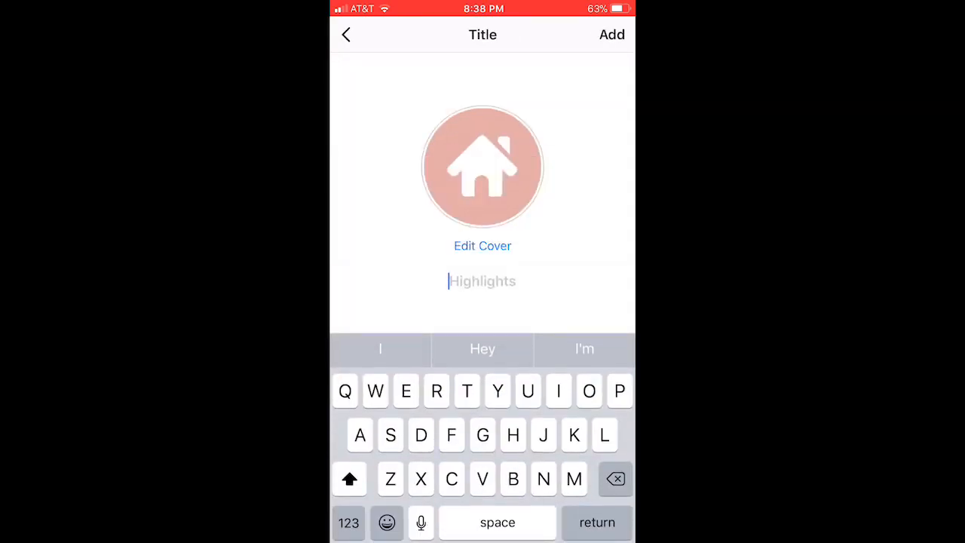
text(Ho)
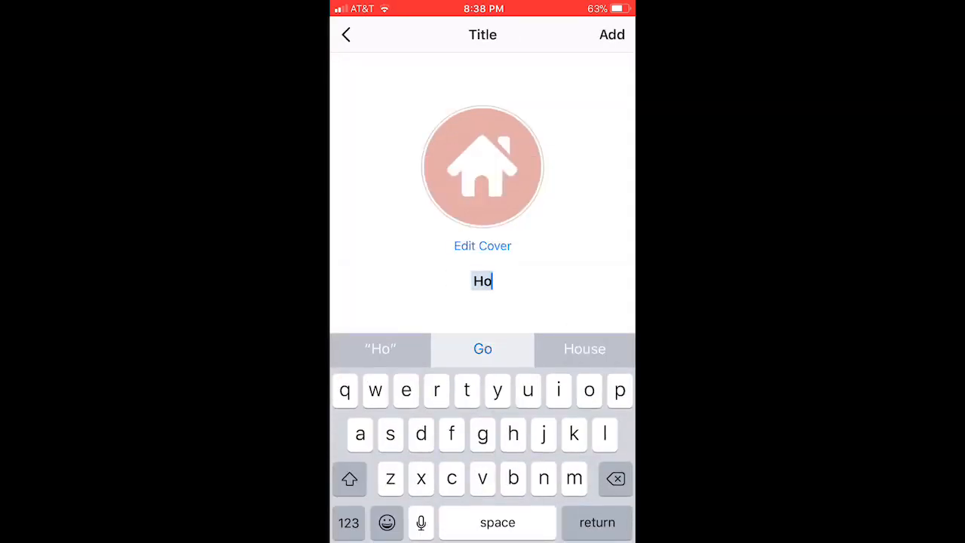
text(me)
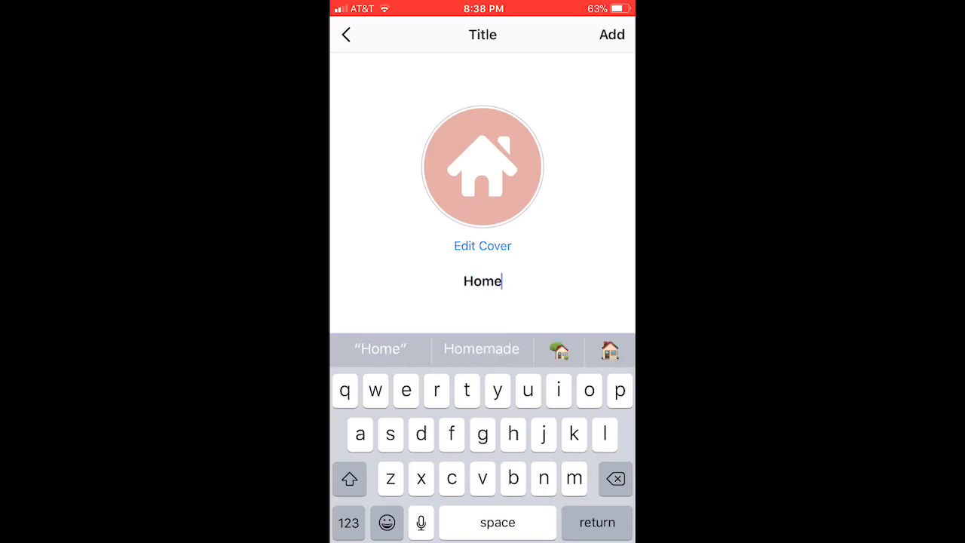
click(611, 34)
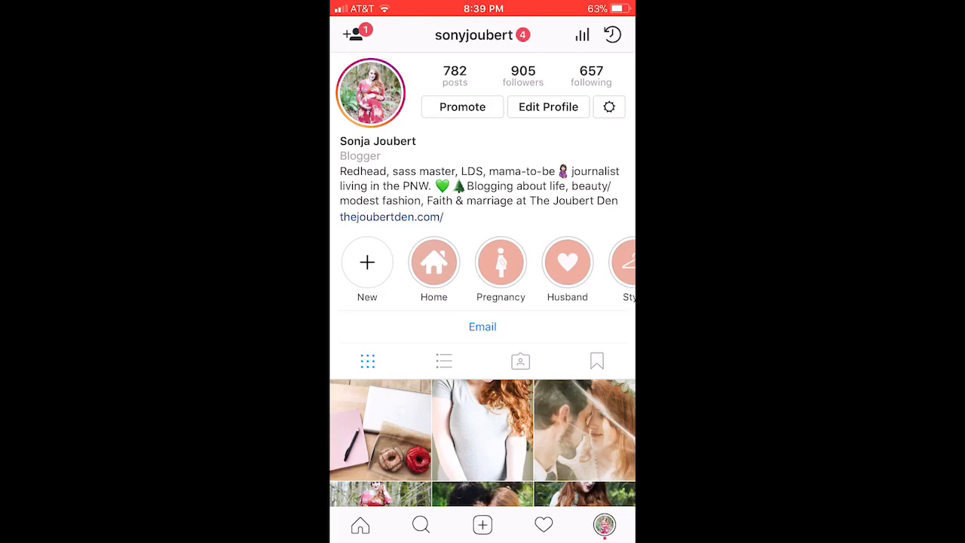
scroll(left, 3)
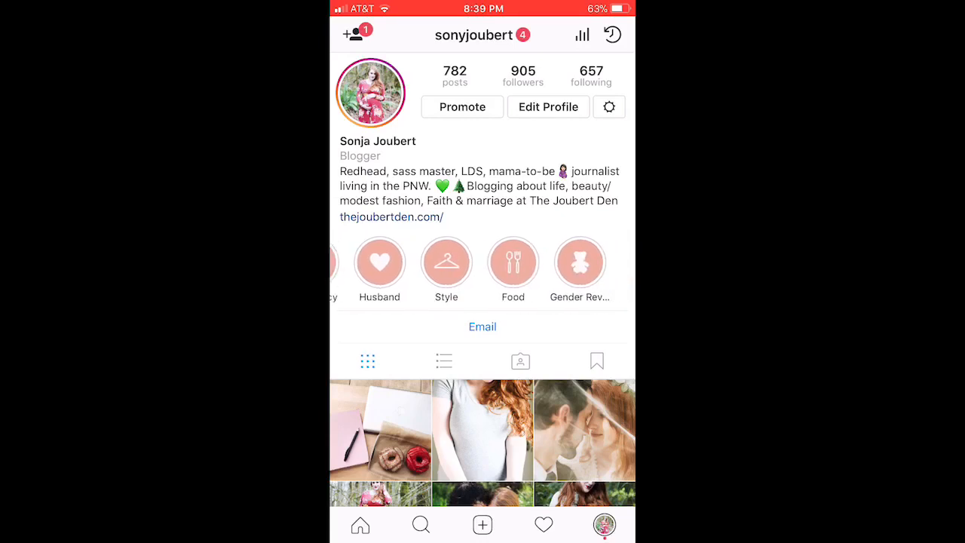